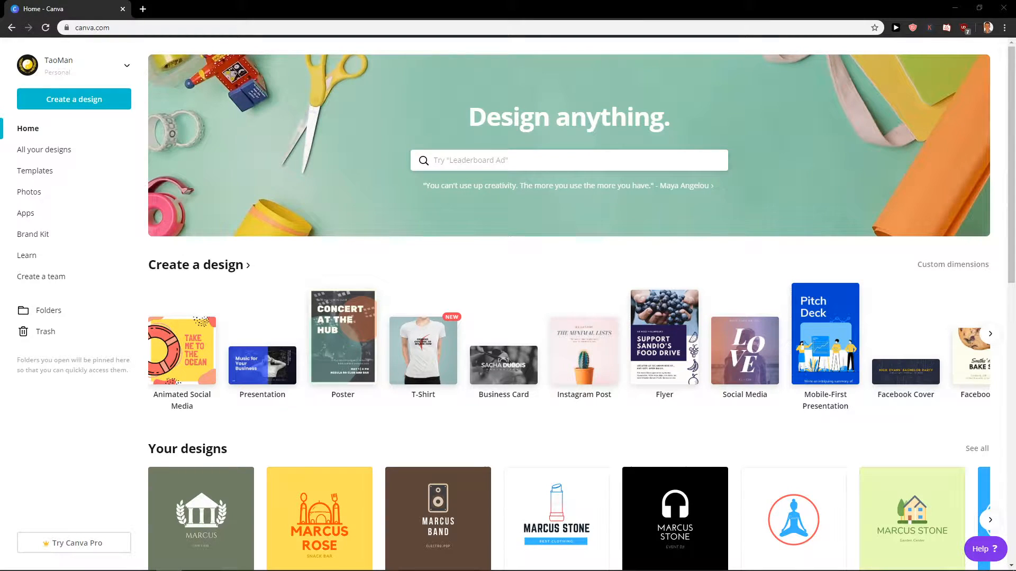
{"action": "mouse_move", "coordinate": [115, 413]}
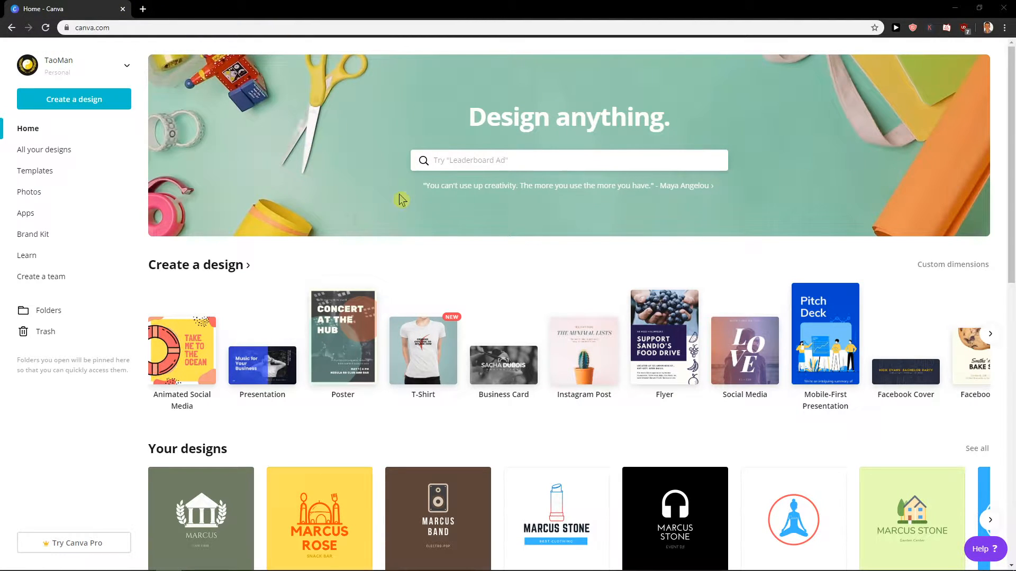
{"action": "mouse_move", "coordinate": [94, 96]}
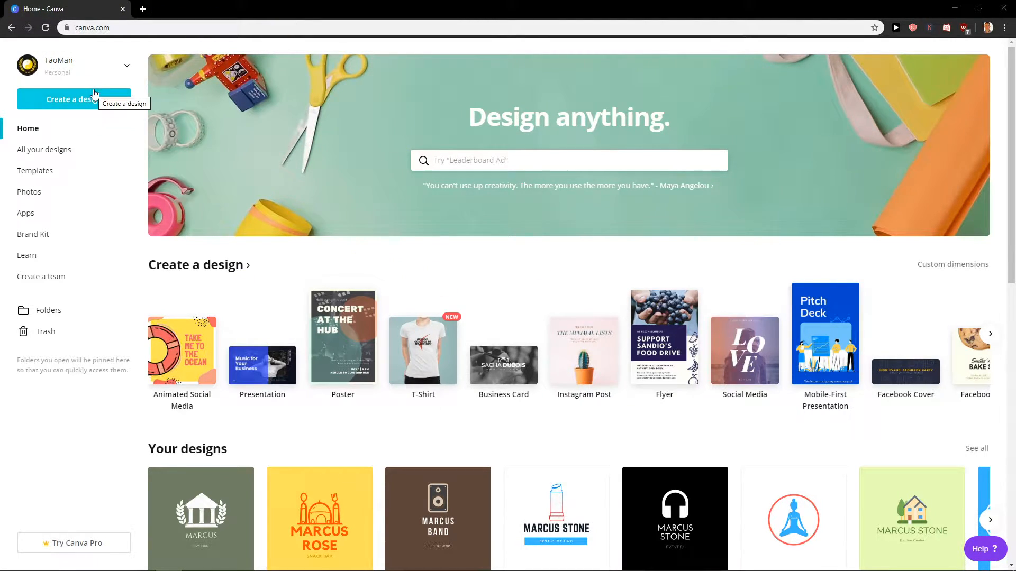
Create a new blank Logo design from the 'logo' search
{"action": "left_click", "coordinate": [74, 99]}
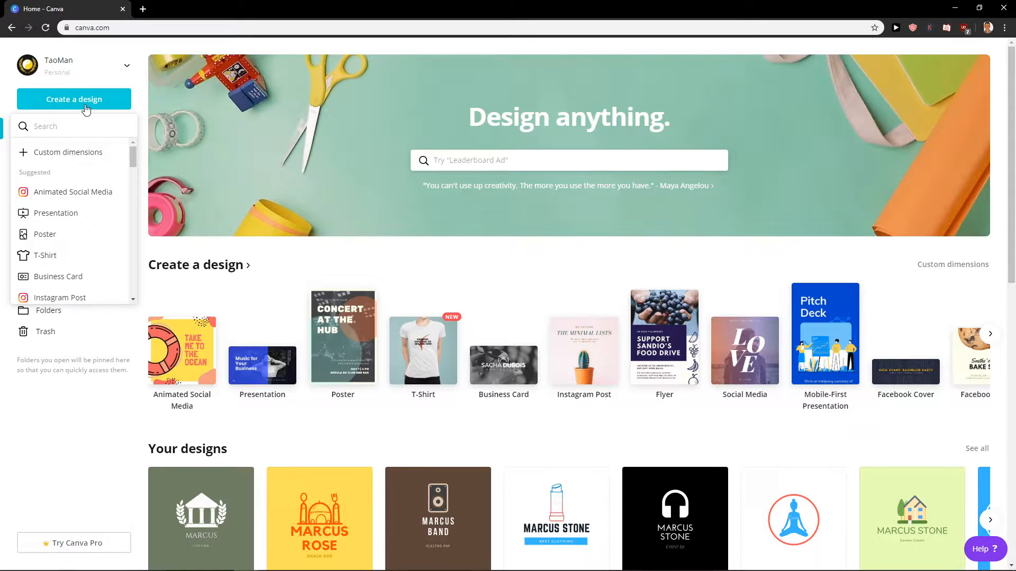
{"action": "type", "text": "logo"}
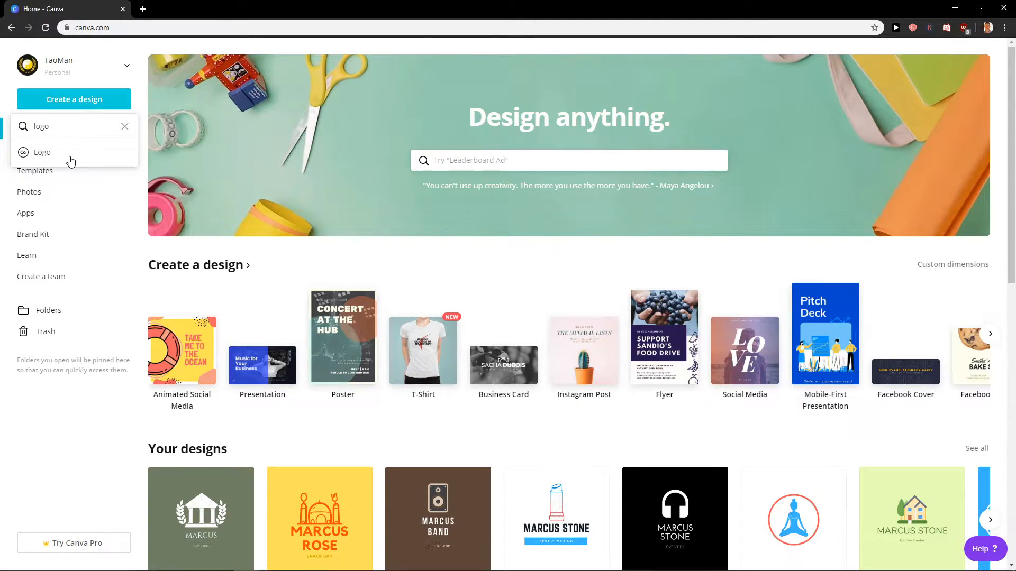
{"action": "left_click", "coordinate": [41, 153]}
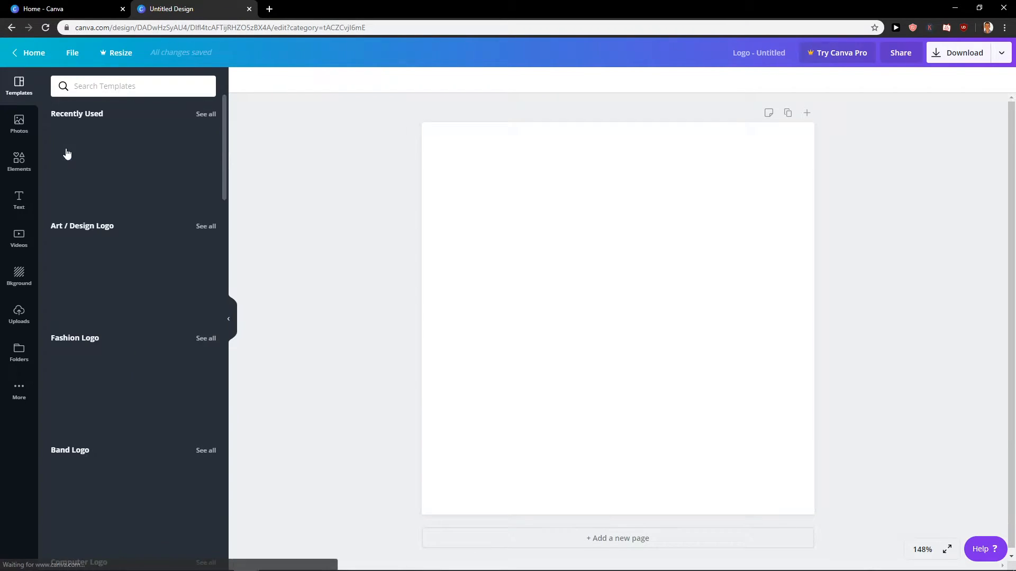
Show all Games / Recreation Logo templates in the Templates panel
{"action": "scroll", "scroll_direction": "down", "scroll_amount": 3}
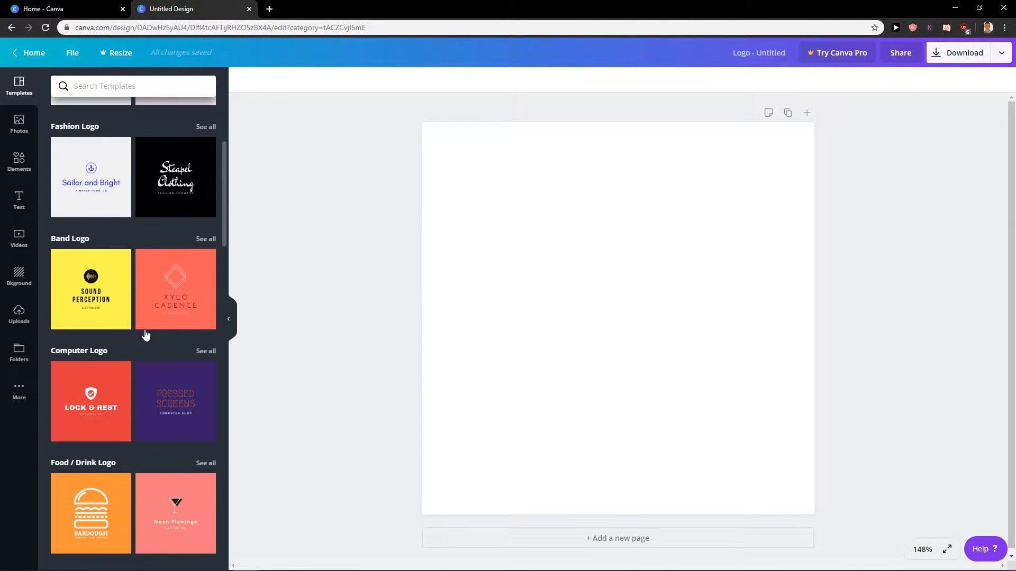
{"action": "scroll", "scroll_direction": "down", "scroll_amount": 3}
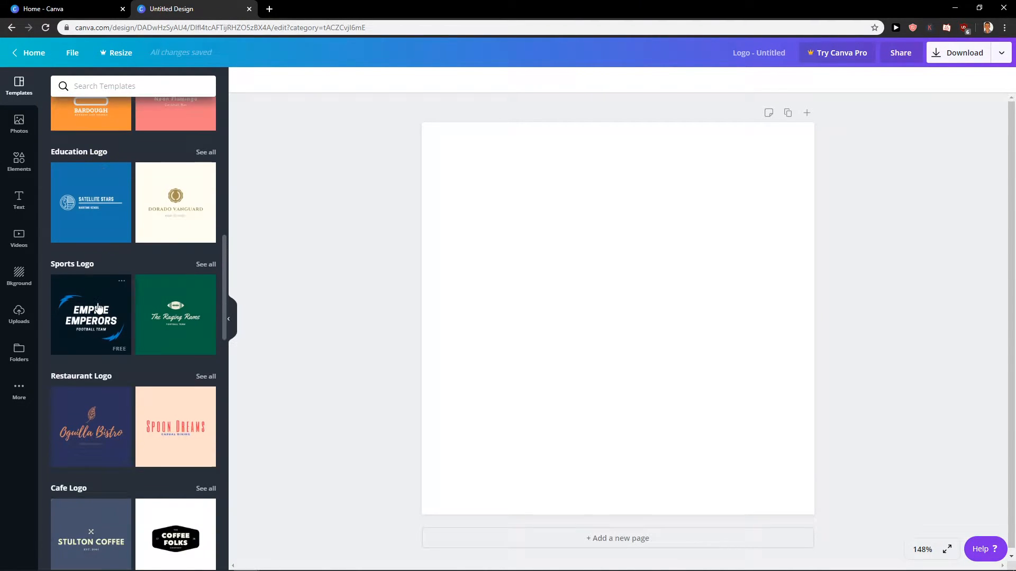
{"action": "scroll", "scroll_direction": "down", "scroll_amount": 3}
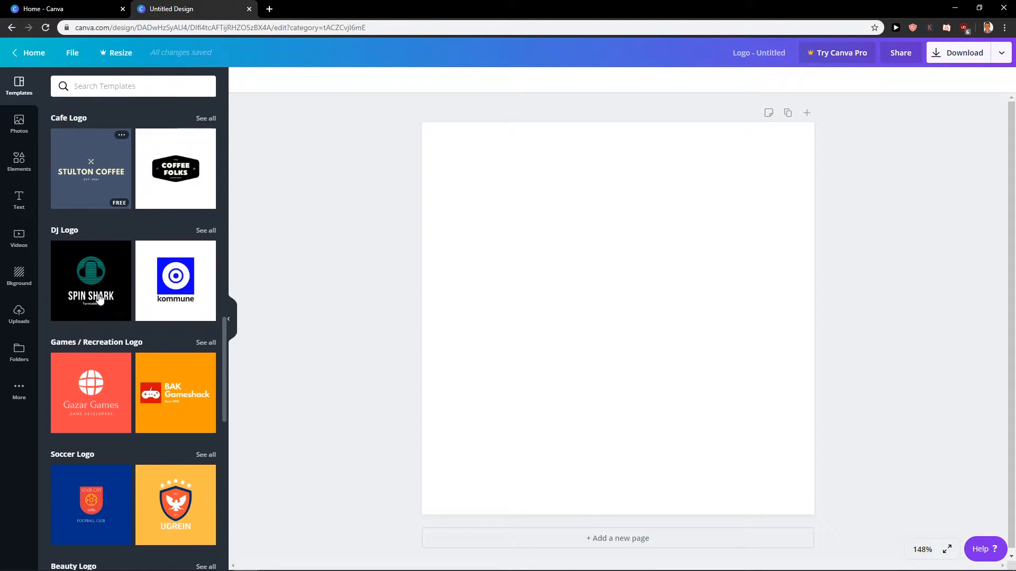
{"action": "left_click", "coordinate": [205, 342]}
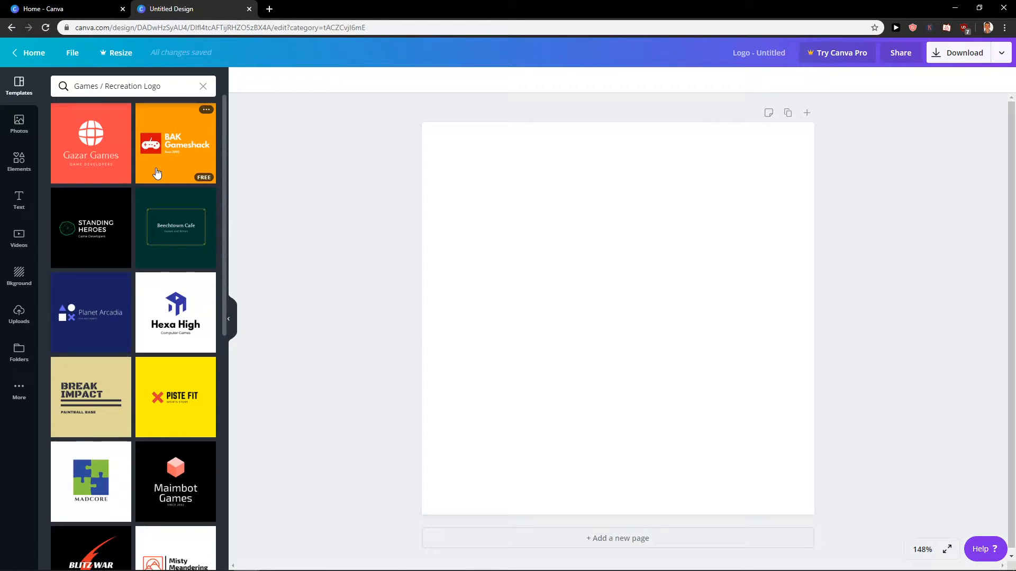
Apply the Hexa High template and delete its blue emblem, keeping the text
{"action": "left_click", "coordinate": [175, 311]}
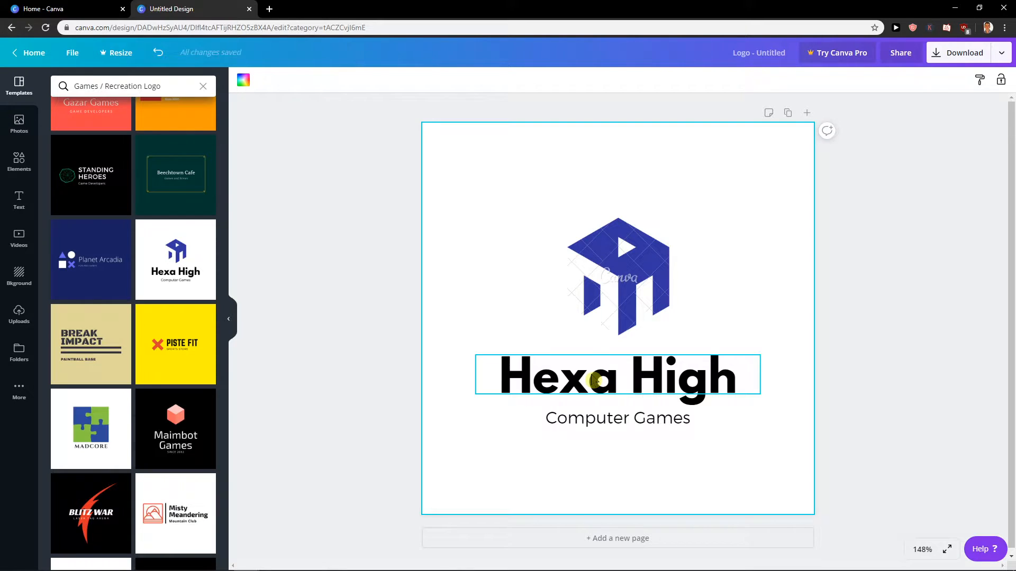
{"action": "left_click", "coordinate": [617, 275]}
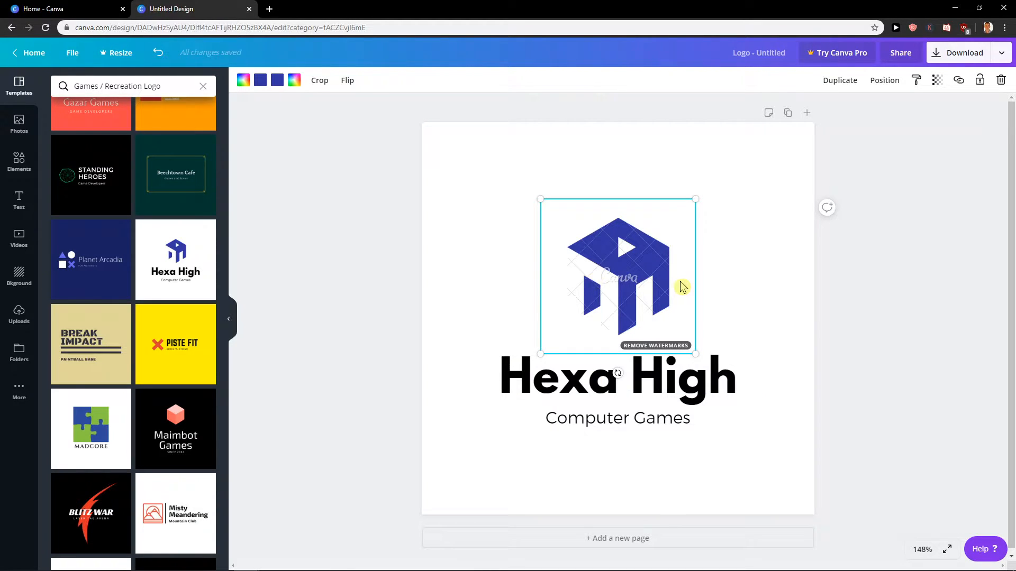
{"action": "mouse_move", "coordinate": [639, 286]}
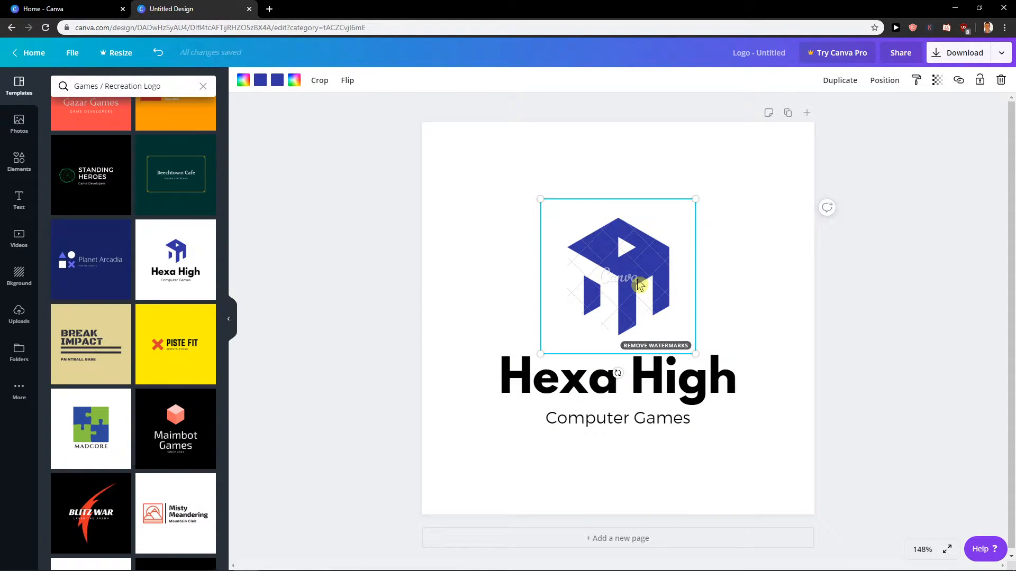
{"action": "left_click", "coordinate": [130, 86]}
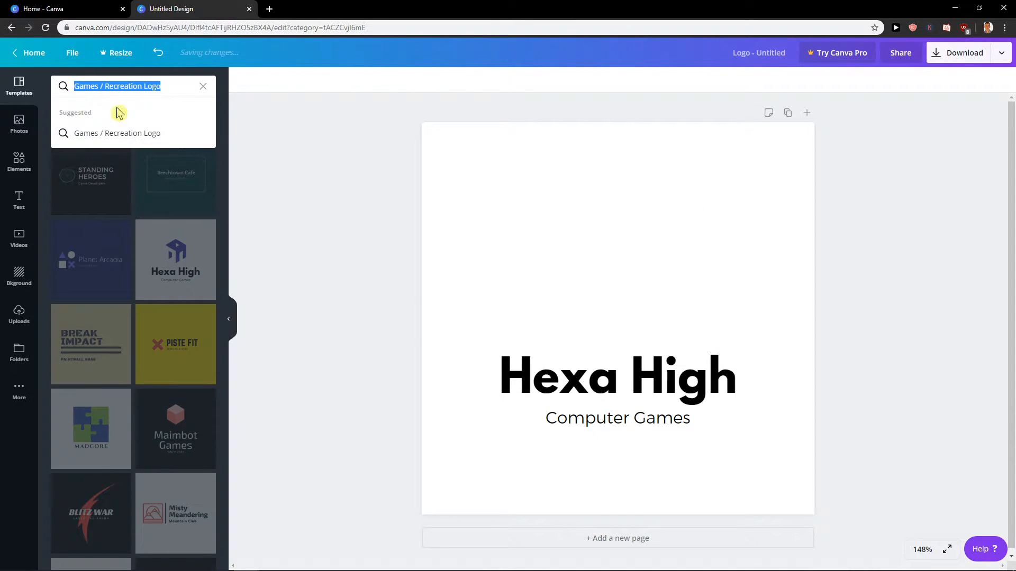
Search Elements for 'gaming' then 'wolf' graphics
{"action": "left_click", "coordinate": [19, 161]}
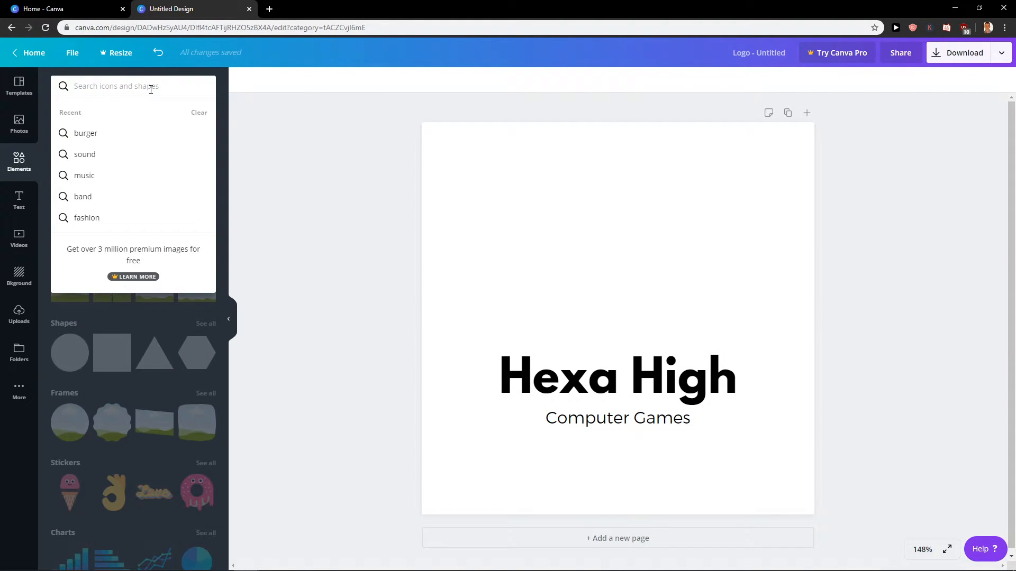
{"action": "type", "text": "gaming"}
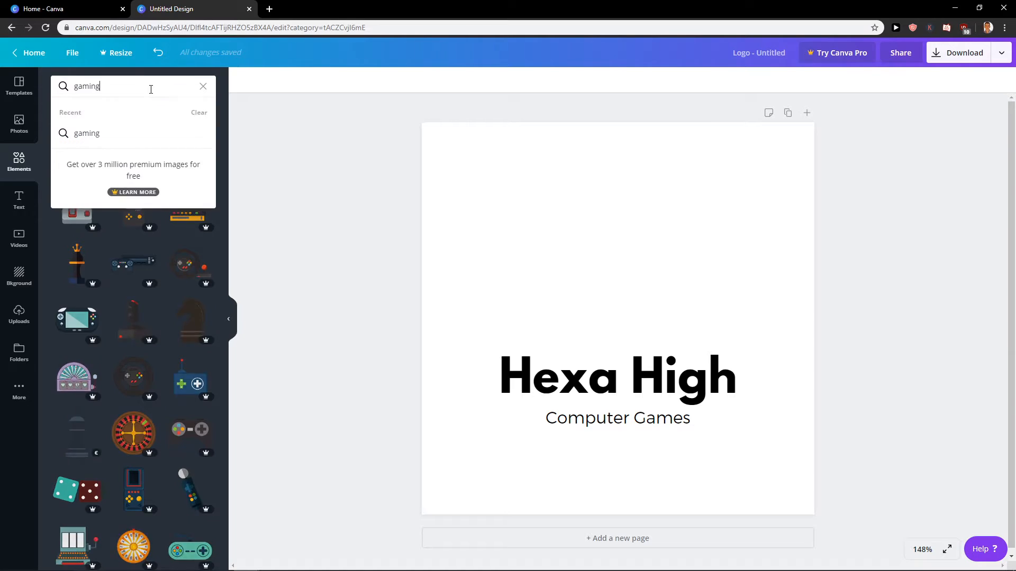
{"action": "type", "text": "wolf"}
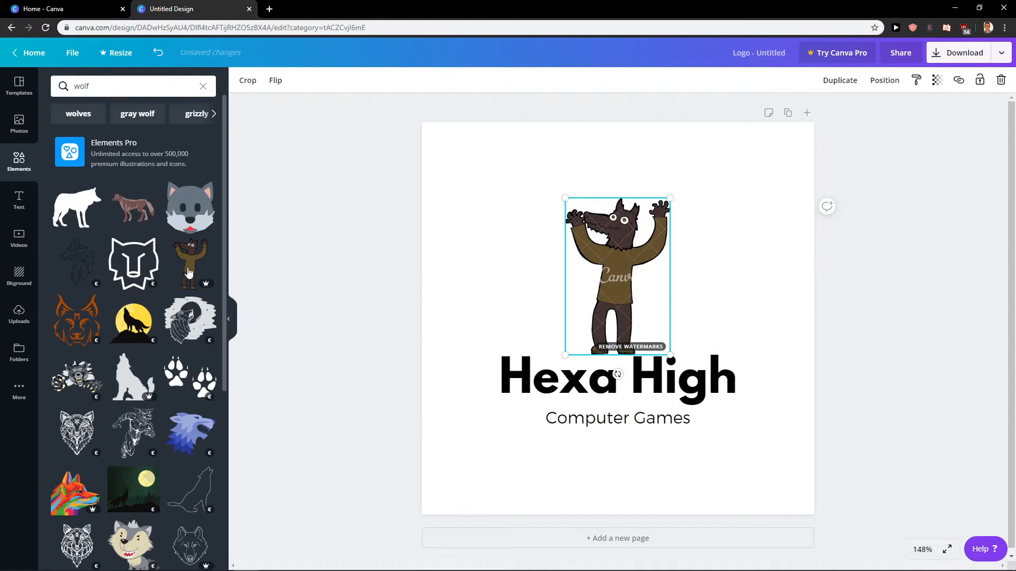
Try a cartoon wolf and paw prints, then remove the unwanted graphic for the black silhouette
{"action": "left_click_drag", "start_coordinate": [670, 355], "coordinate": [671, 369]}
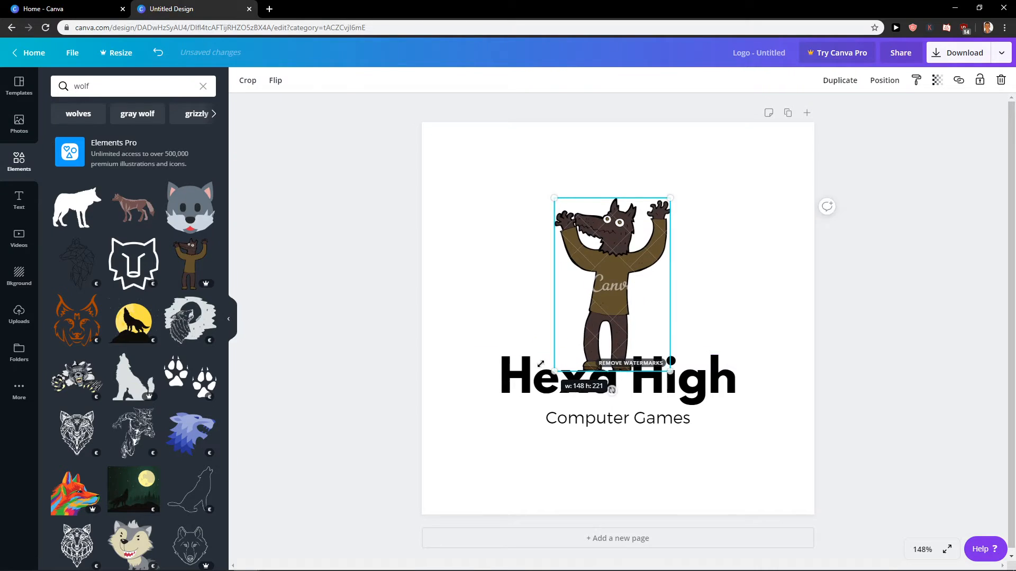
{"action": "left_click_drag", "start_coordinate": [611, 285], "coordinate": [620, 269]}
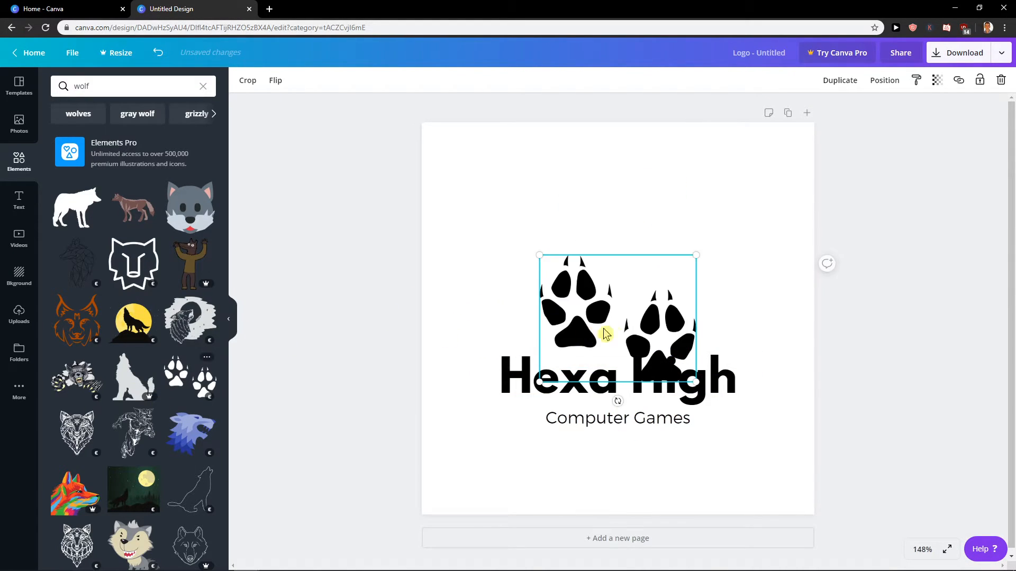
{"action": "key", "text": "Delete"}
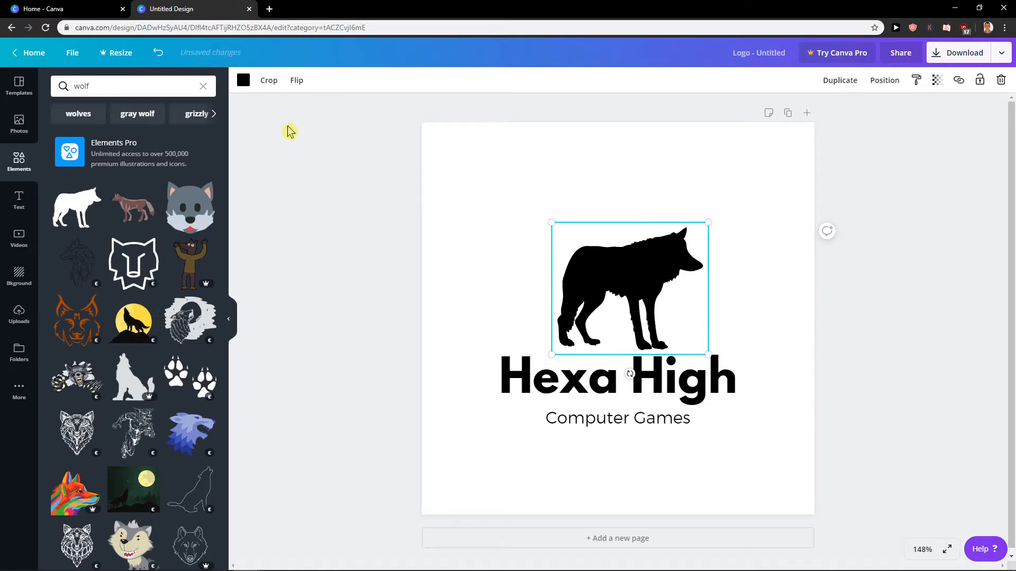
{"action": "mouse_move", "coordinate": [834, 305]}
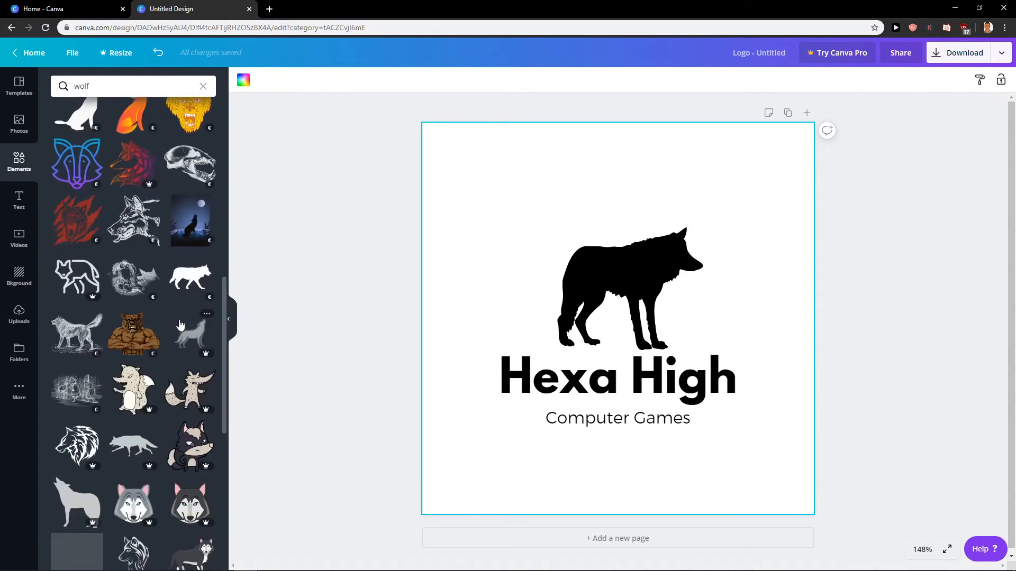
Shrink a circle into a small red eye on the wolf and deselect to review
{"action": "scroll", "scroll_direction": "down", "scroll_amount": 3}
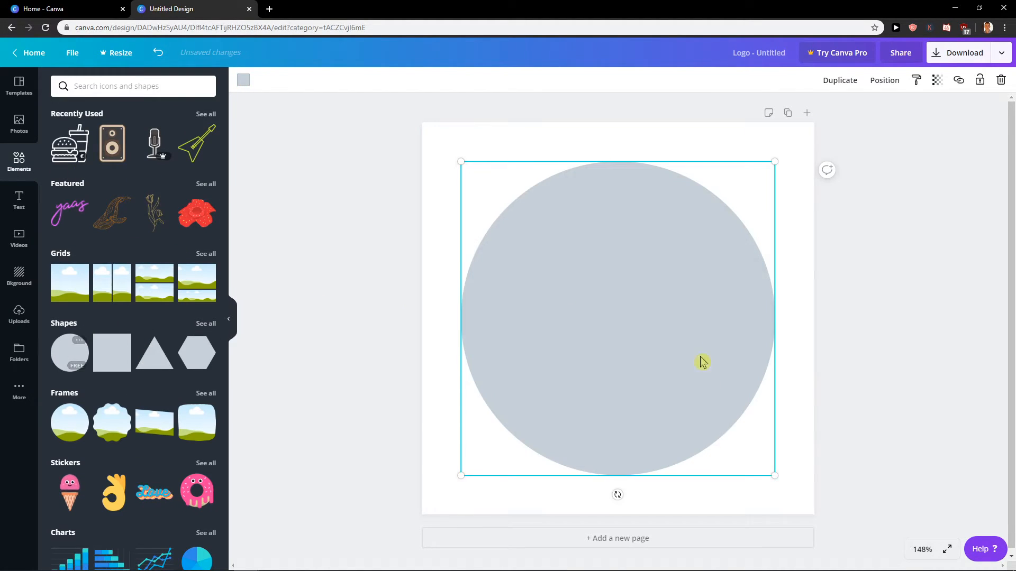
{"action": "left_click_drag", "start_coordinate": [460, 161], "coordinate": [468, 169]}
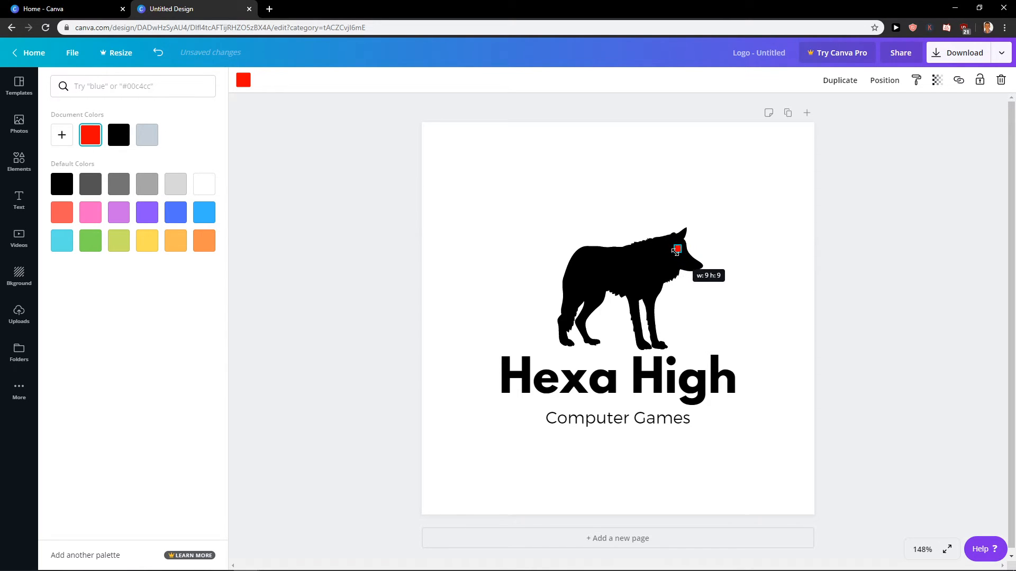
{"action": "left_click", "coordinate": [19, 161]}
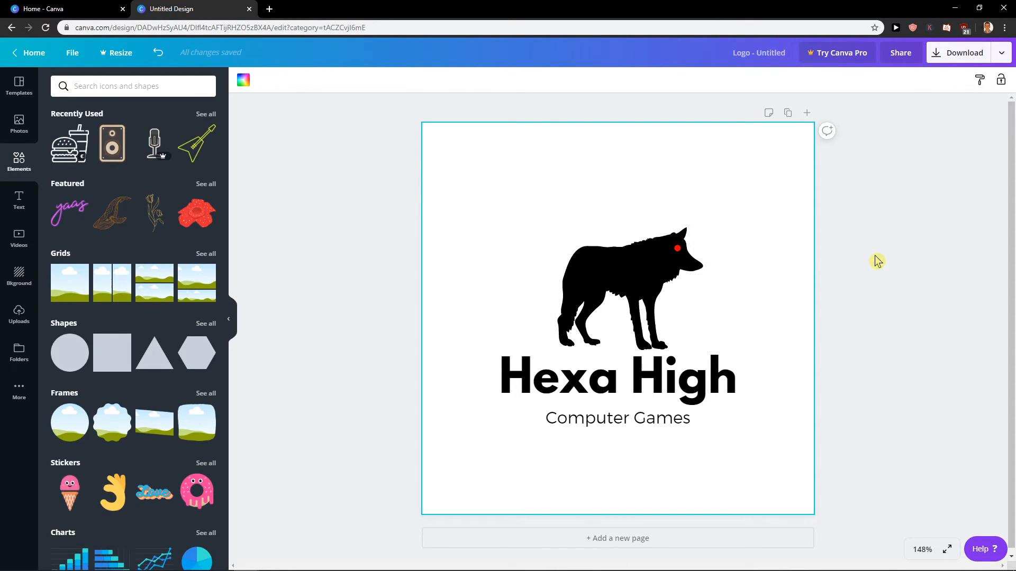